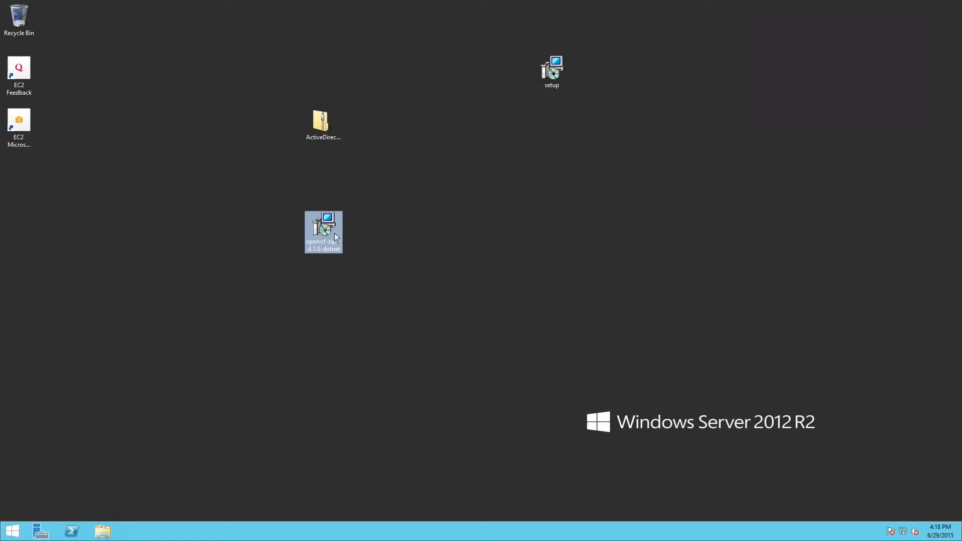
- Launch the OpenICF Connector Server installer from its desktop icon
{"action": "double_click", "coordinate": [323, 231]}
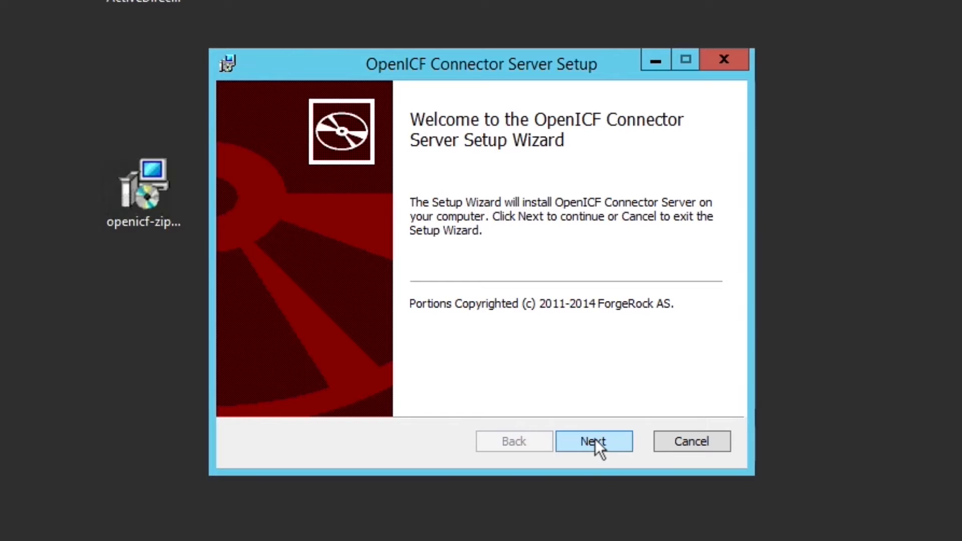
- Choose a Custom setup with the Service feature installed on the local hard drive
{"action": "left_click", "coordinate": [592, 441]}
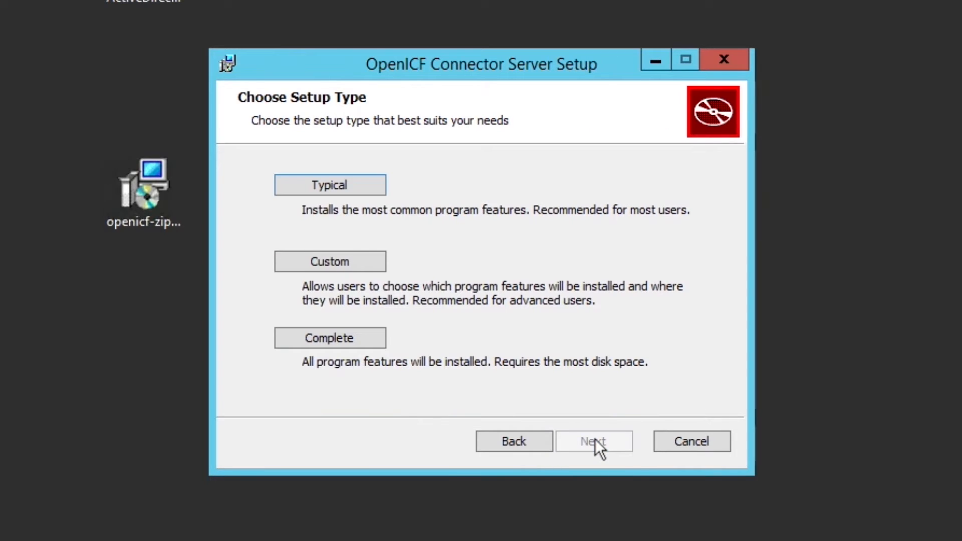
{"action": "left_click", "coordinate": [329, 260]}
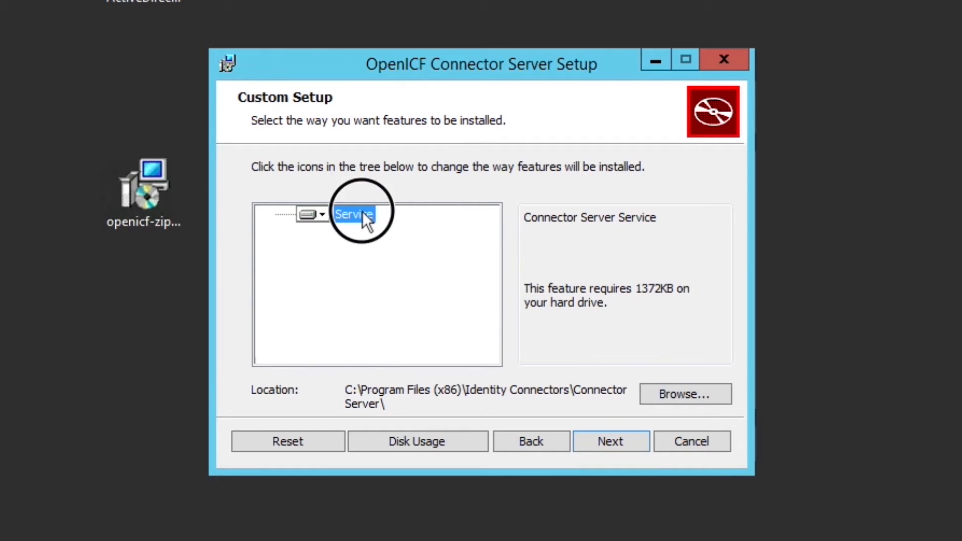
{"action": "left_click", "coordinate": [321, 214]}
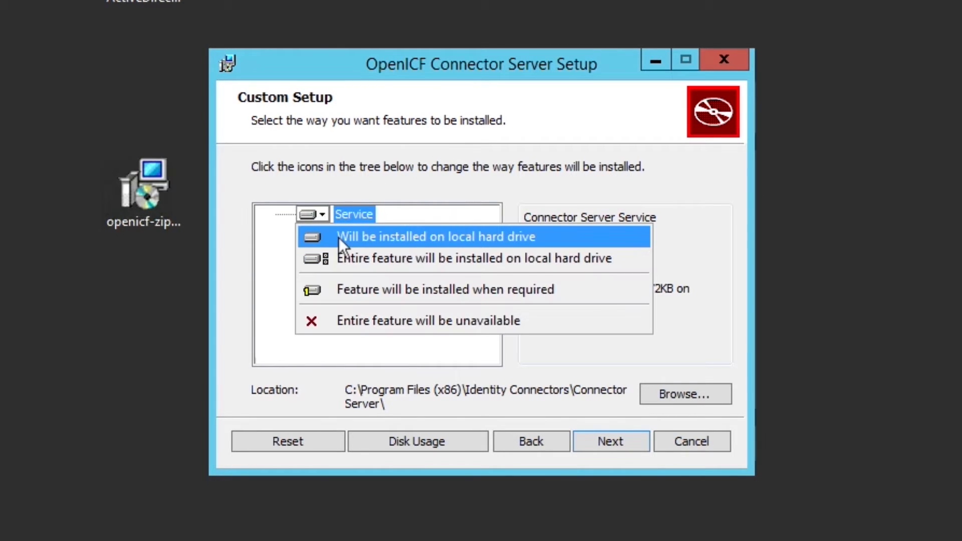
{"action": "left_click", "coordinate": [436, 237]}
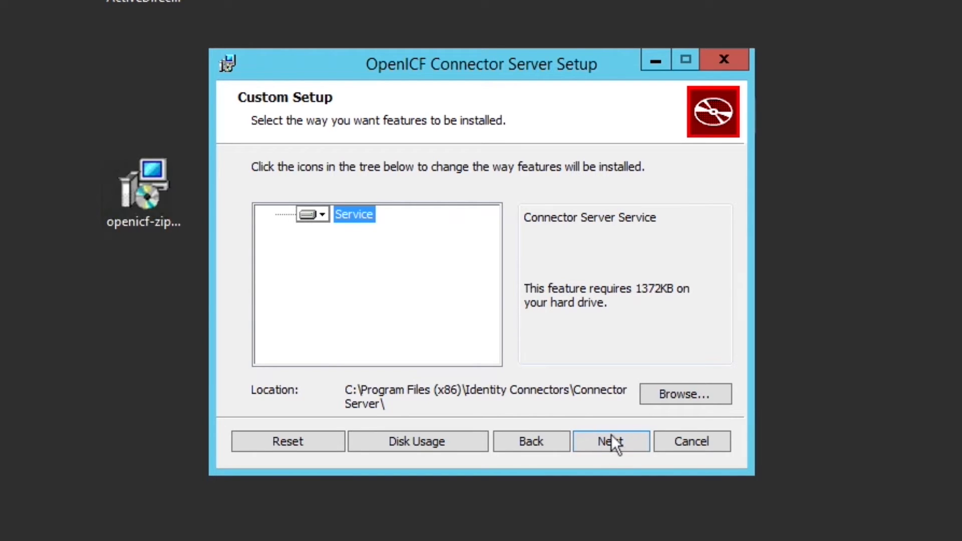
{"action": "mouse_move", "coordinate": [584, 402]}
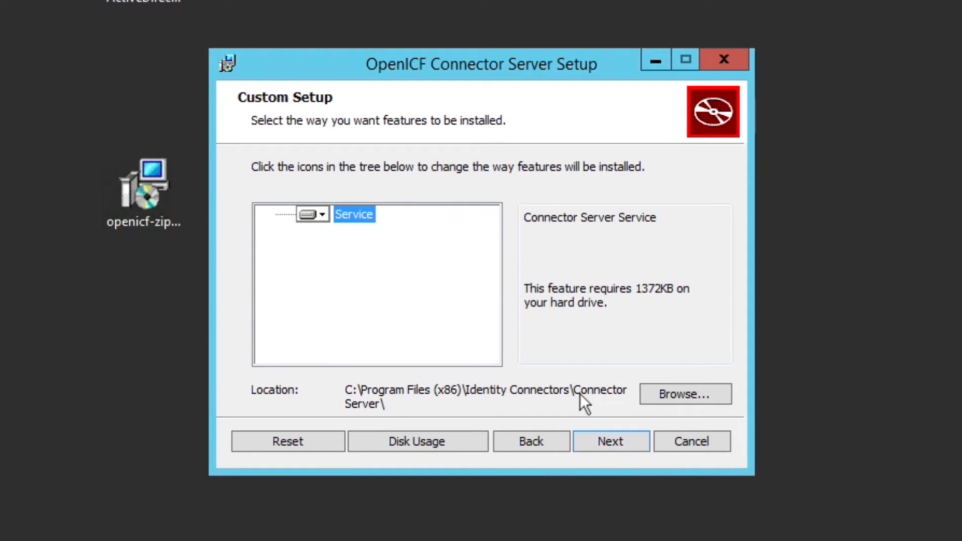
{"action": "mouse_move", "coordinate": [626, 479]}
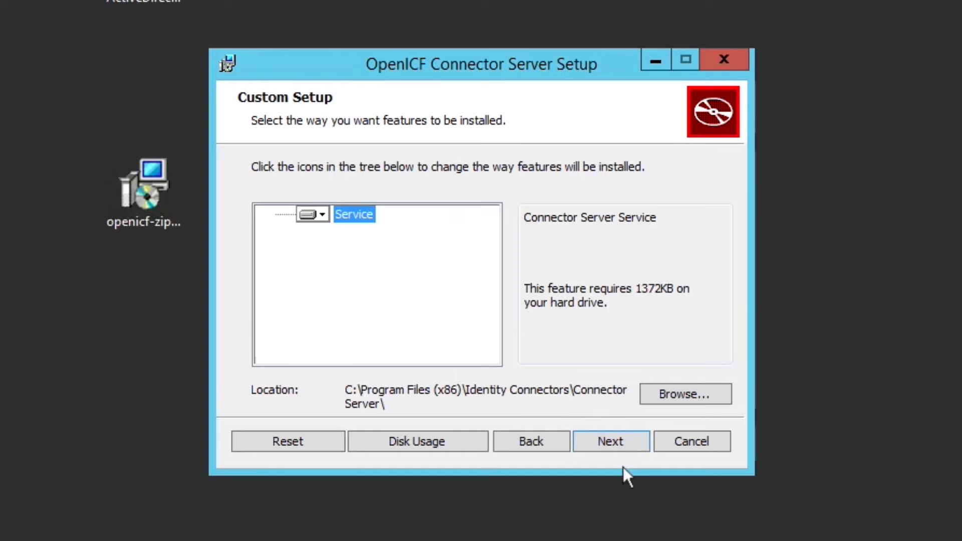
{"action": "mouse_move", "coordinate": [611, 441]}
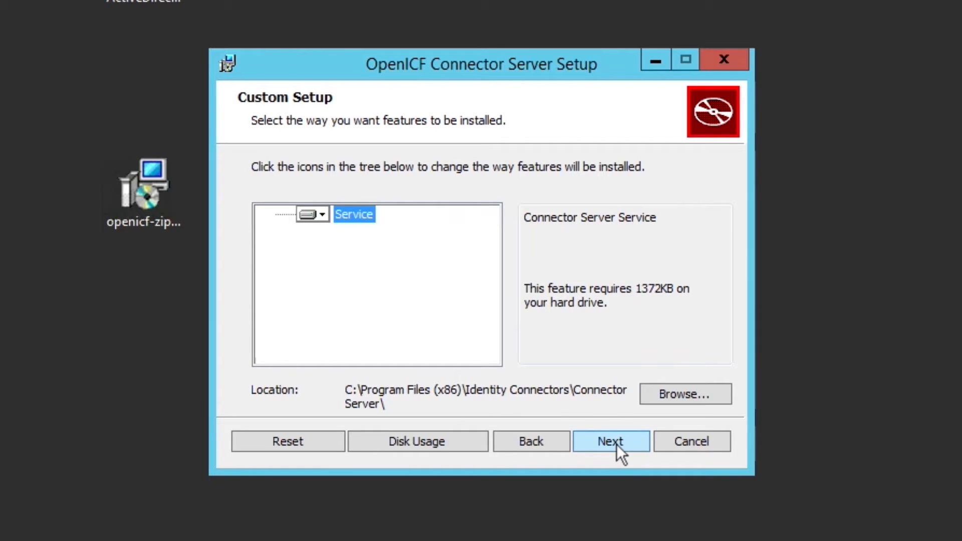
- Proceed to the ready-to-install page and begin installing the Connector Server
{"action": "left_click", "coordinate": [611, 441]}
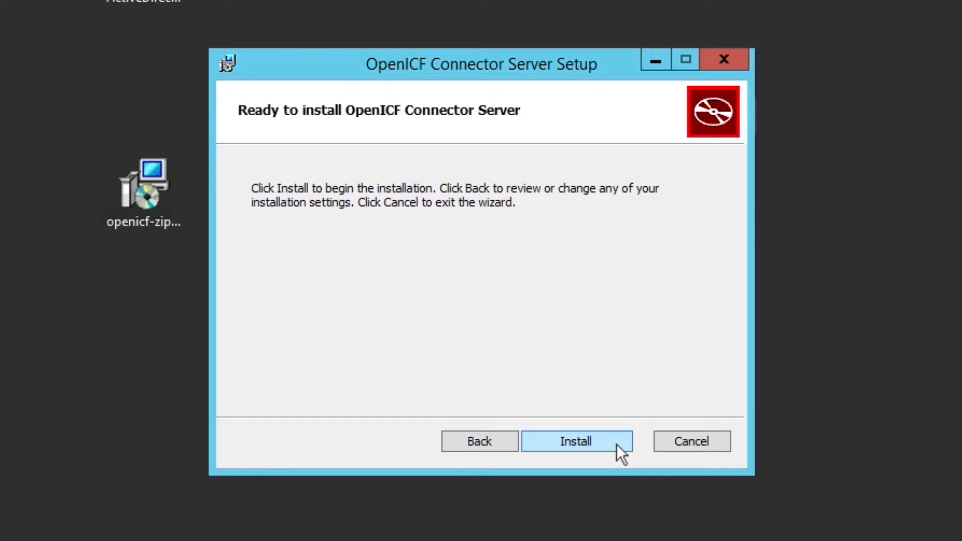
{"action": "left_click", "coordinate": [575, 441]}
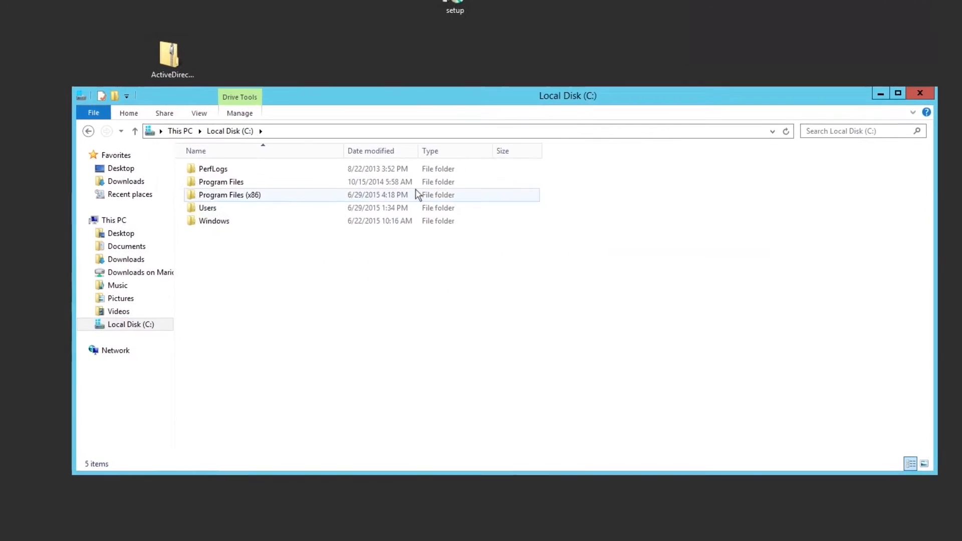
- Browse into Program Files (x86)\Identity Connectors and select all its contents
{"action": "double_click", "coordinate": [229, 194]}
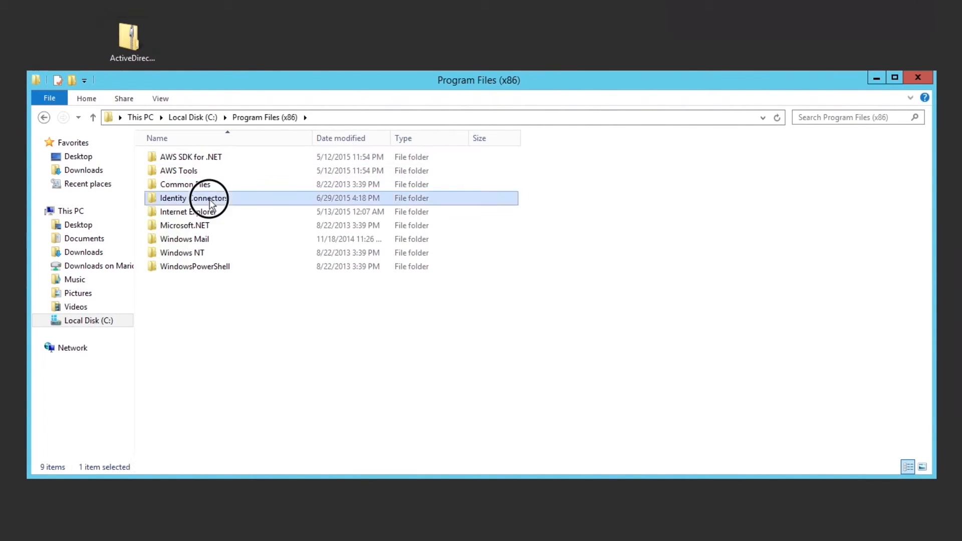
{"action": "double_click", "coordinate": [209, 197]}
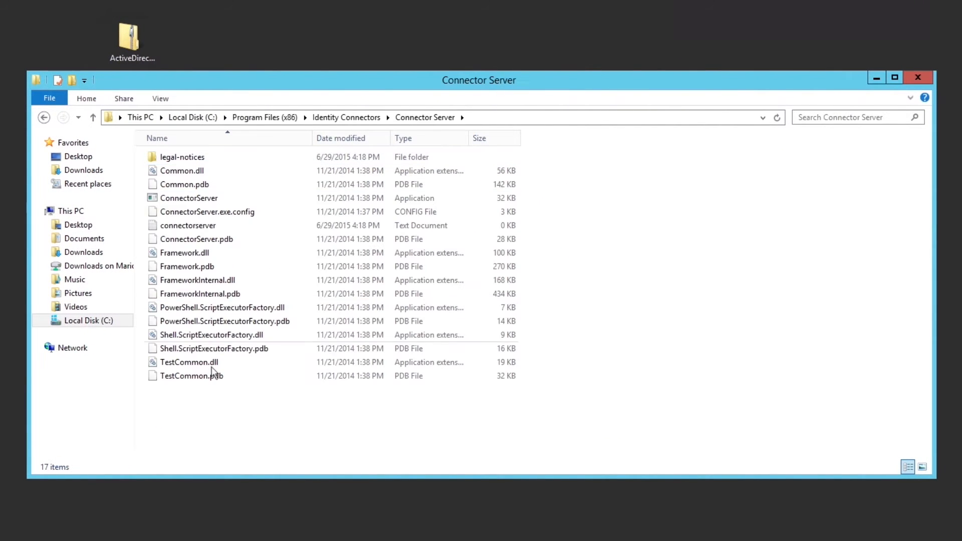
{"action": "key", "text": "ctrl+a"}
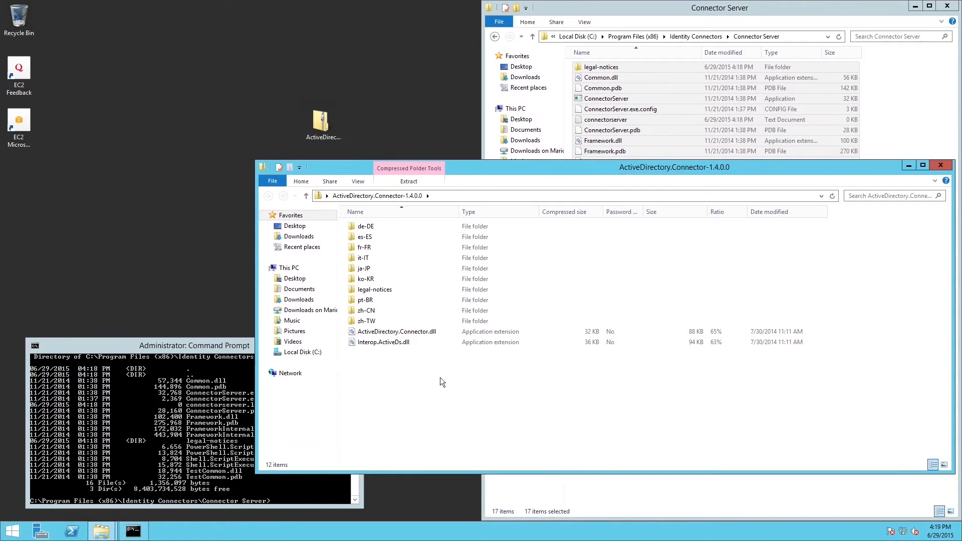
- Copy all ActiveDirectory.Connector-1.4.0.0 files into Connector Server, replacing existing files
{"action": "key", "text": "ctrl+a"}
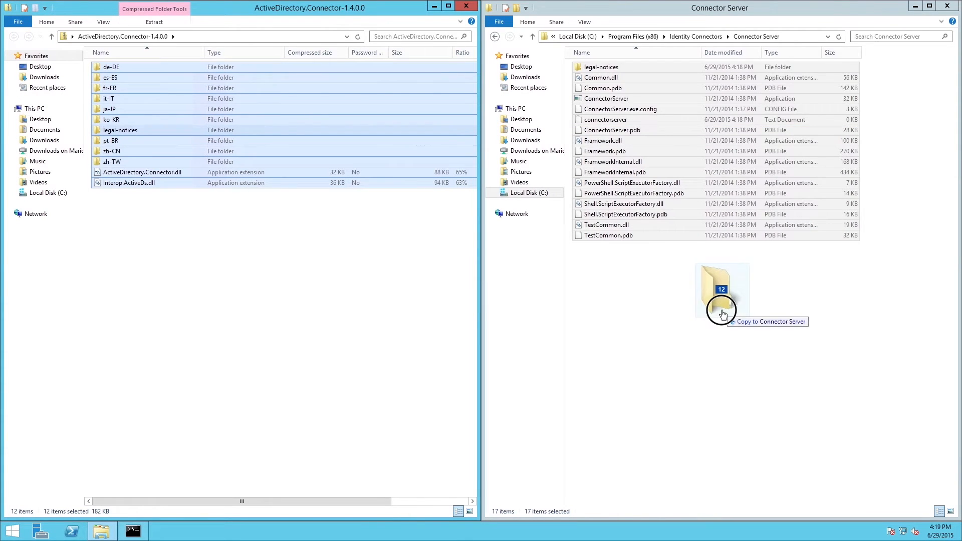
{"action": "left_click", "coordinate": [723, 311]}
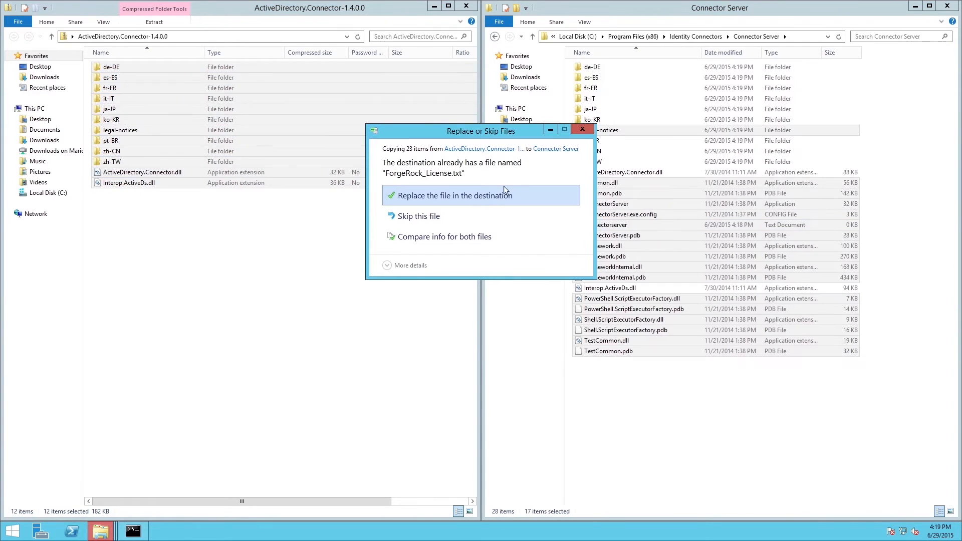
{"action": "mouse_move", "coordinate": [496, 202]}
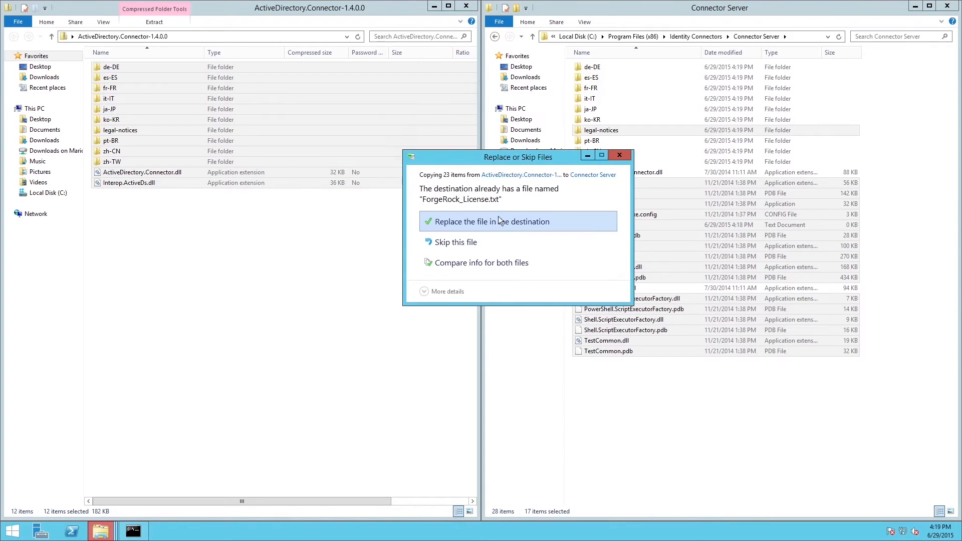
{"action": "left_click", "coordinate": [491, 221]}
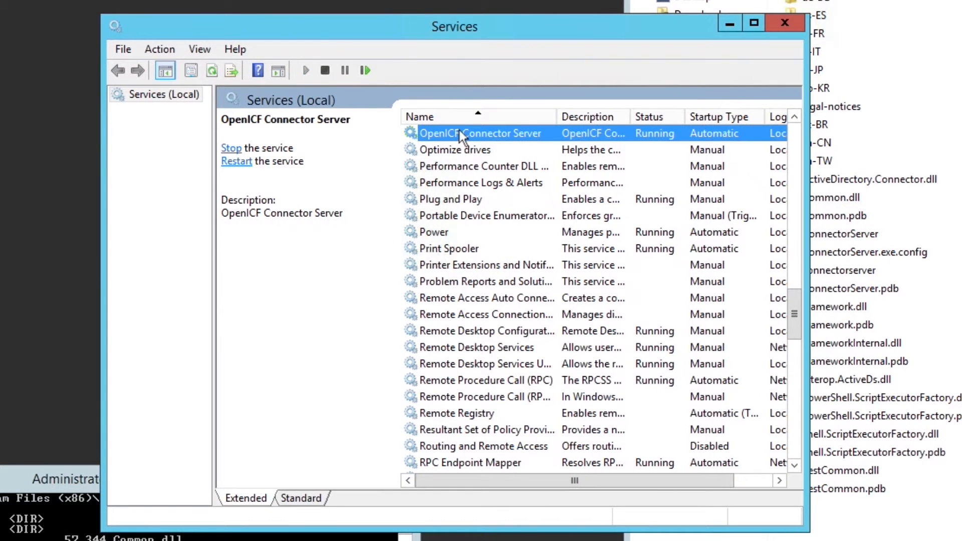
- Stop and start the OpenICF Connector Server service from its properties
{"action": "double_click", "coordinate": [479, 134]}
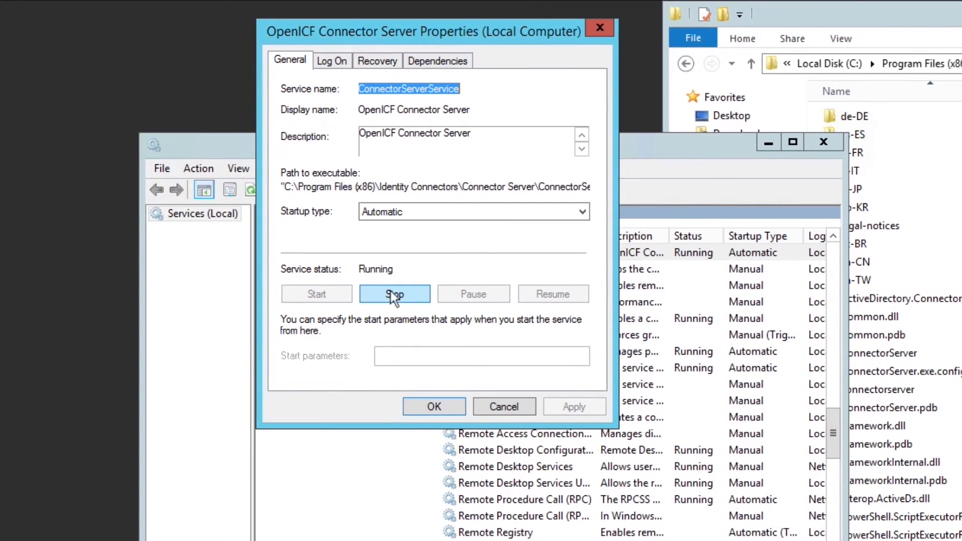
{"action": "left_click", "coordinate": [395, 293]}
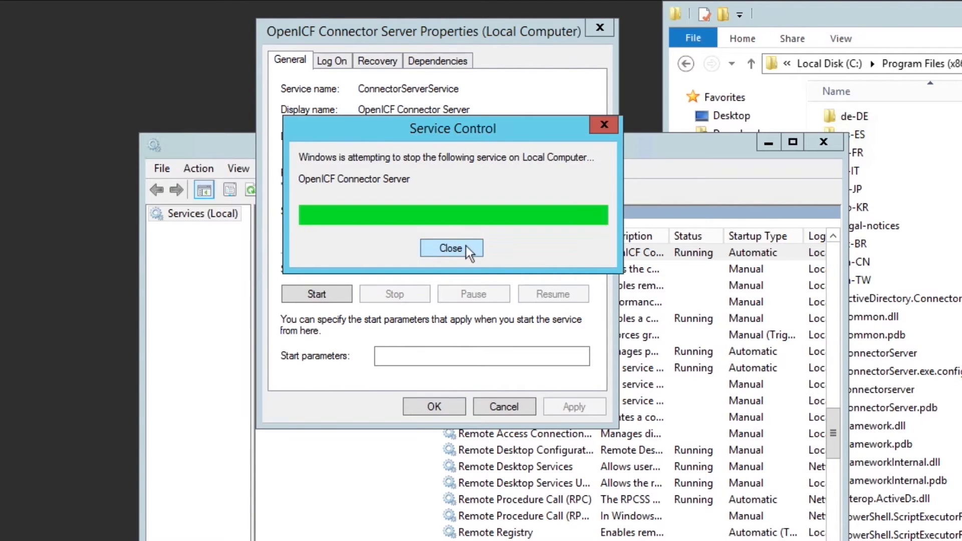
{"action": "left_click", "coordinate": [451, 248]}
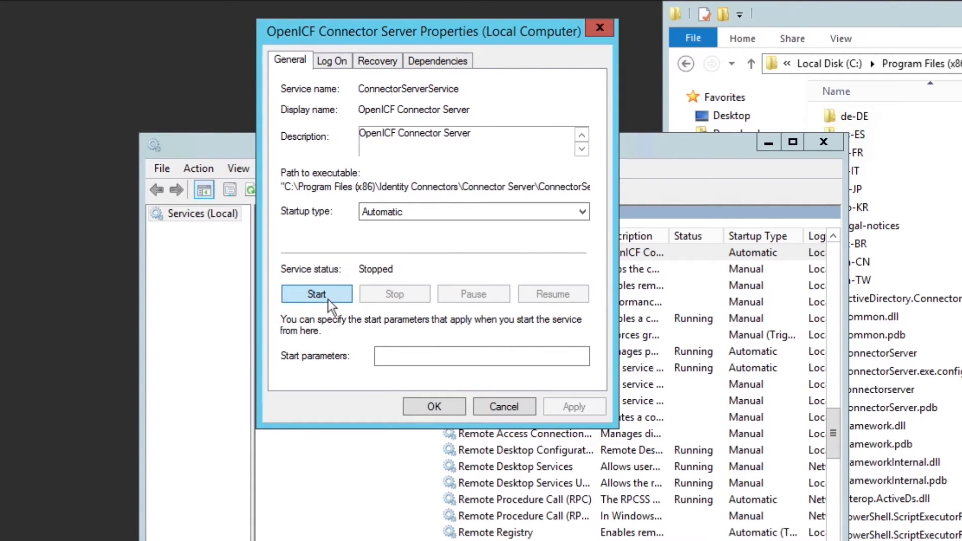
{"action": "left_click", "coordinate": [316, 294]}
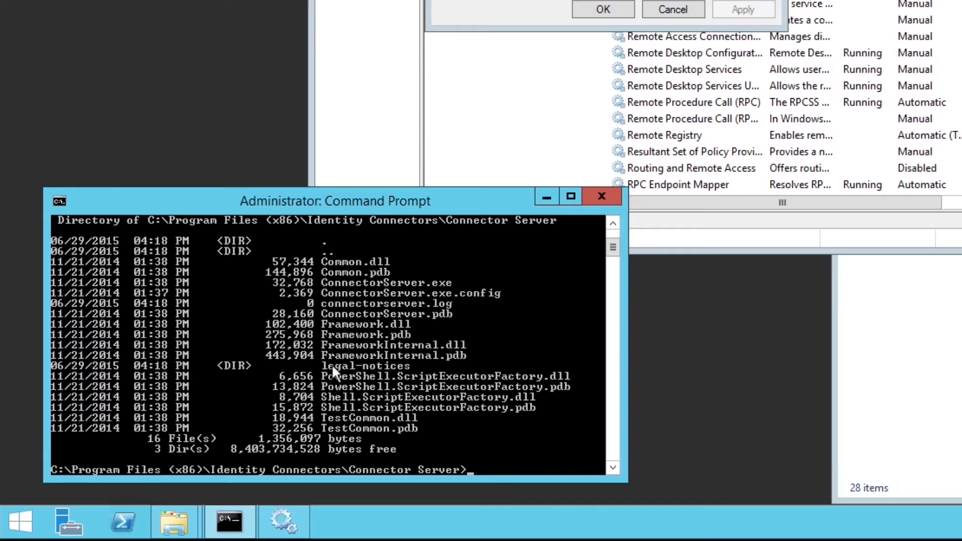
{"action": "type", "text": "ConnectorServer.exe"}
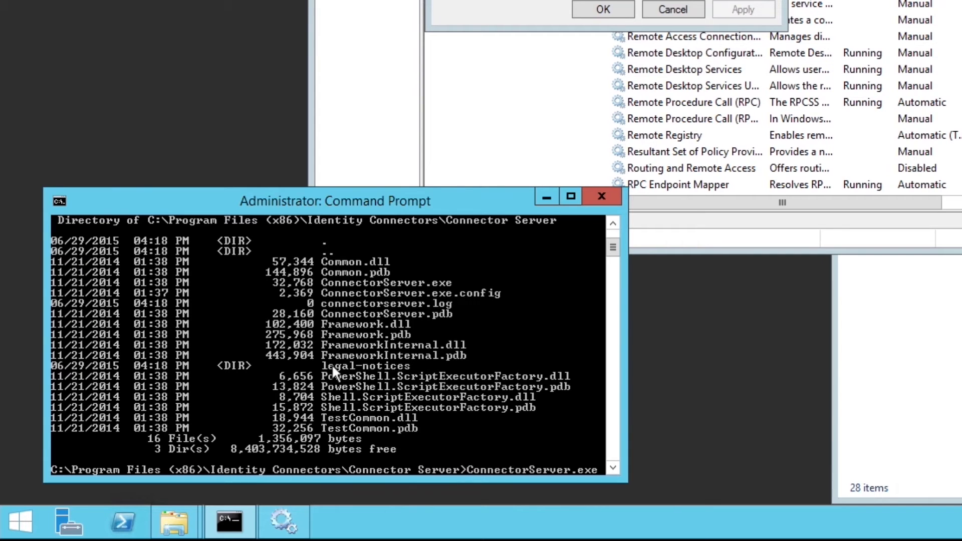
{"action": "type", "text": "/setkey"}
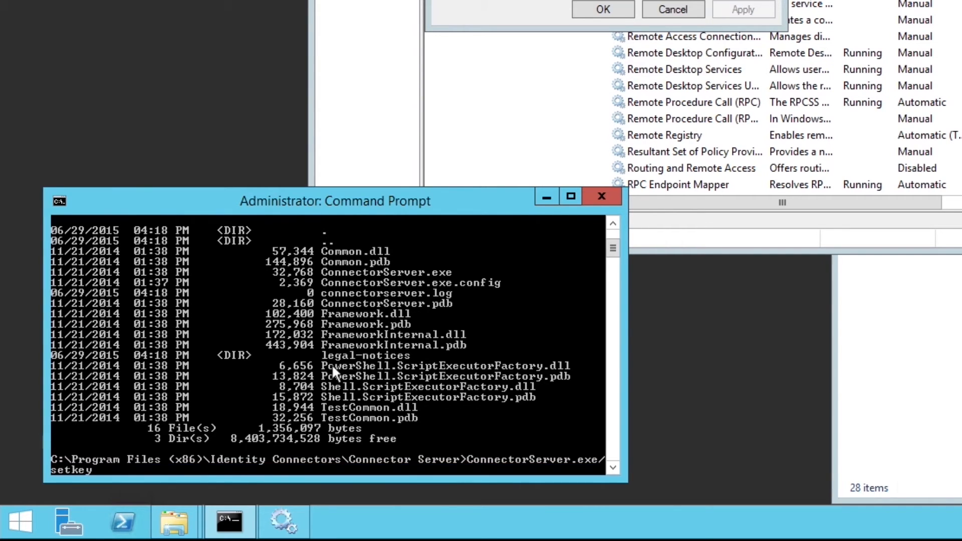
{"action": "type", "text": "password"}
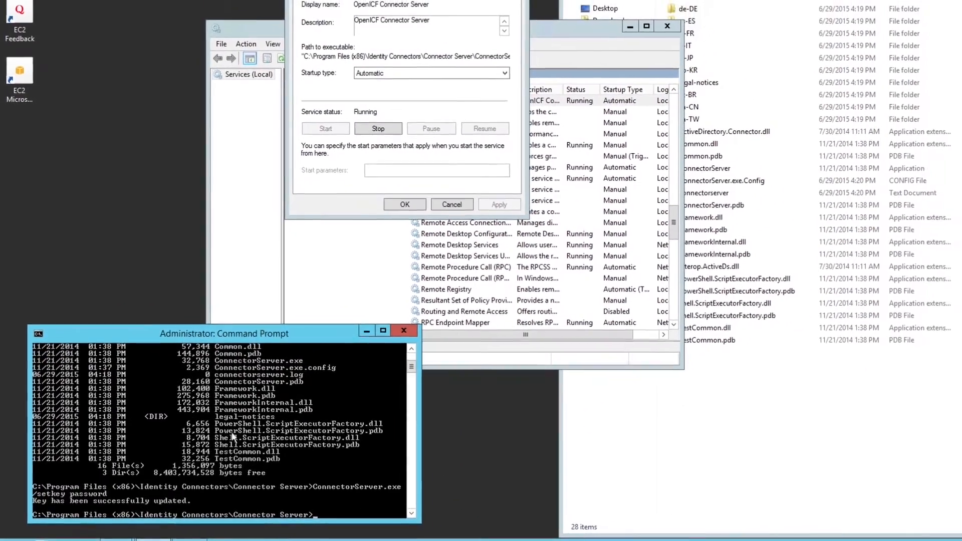
- Stop and start the OpenICF Connector Server service again, then confirm with OK
{"action": "left_click", "coordinate": [378, 128]}
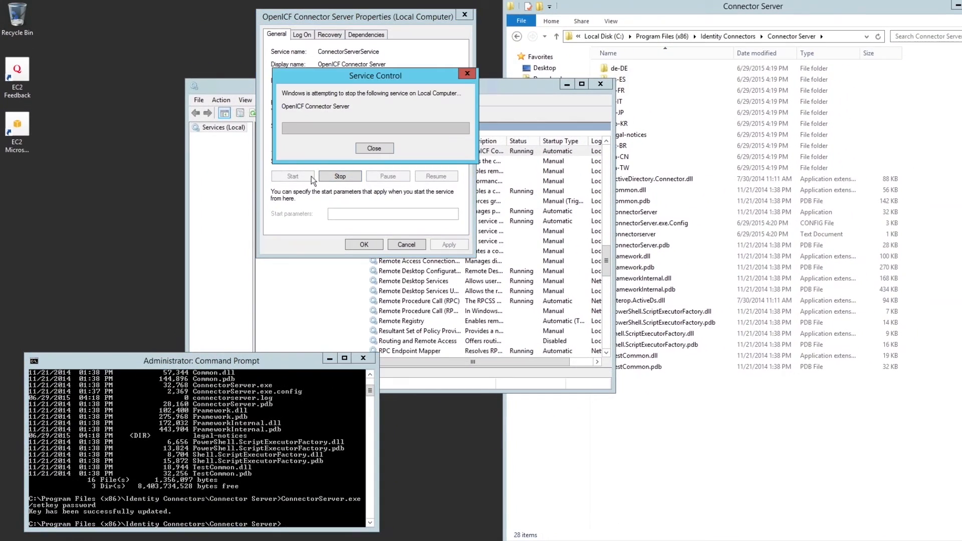
{"action": "left_click", "coordinate": [374, 149]}
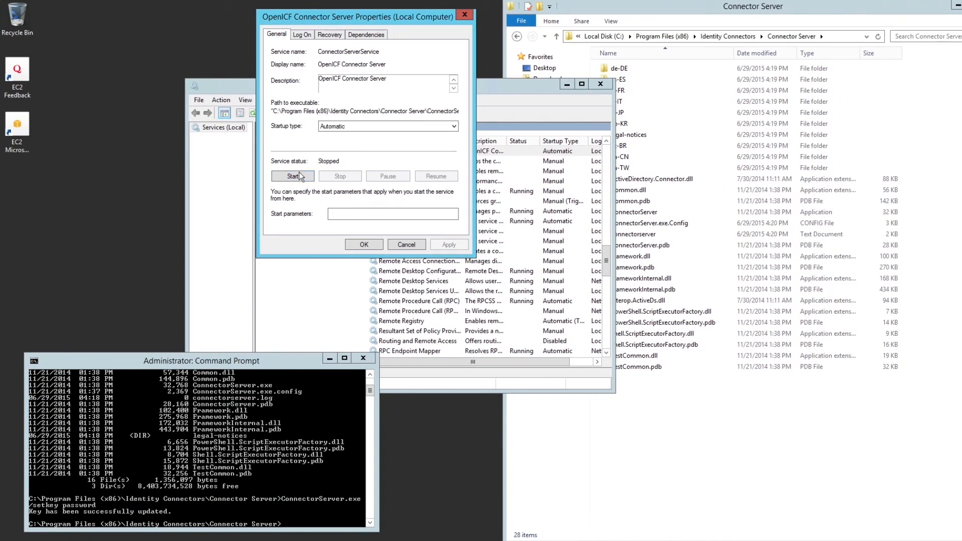
{"action": "left_click", "coordinate": [293, 177]}
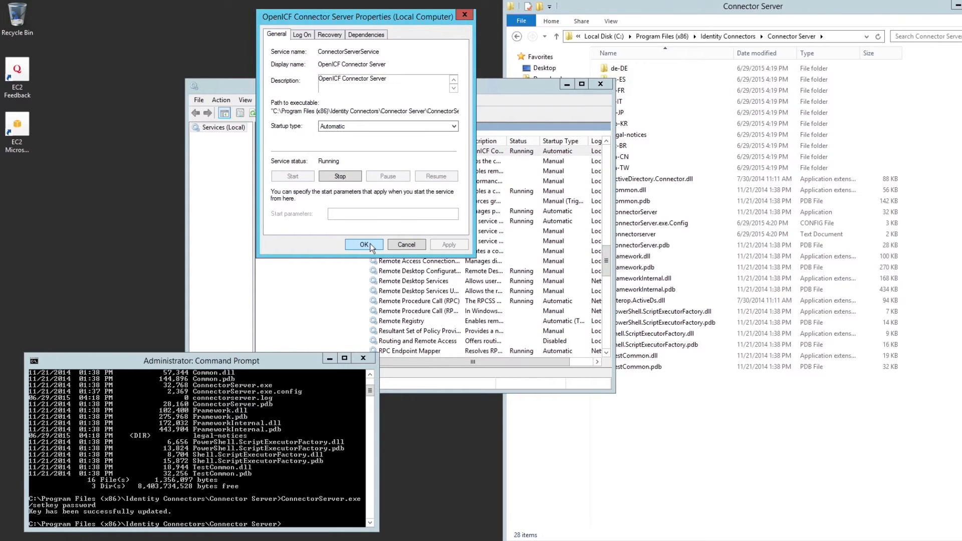
{"action": "left_click", "coordinate": [365, 244]}
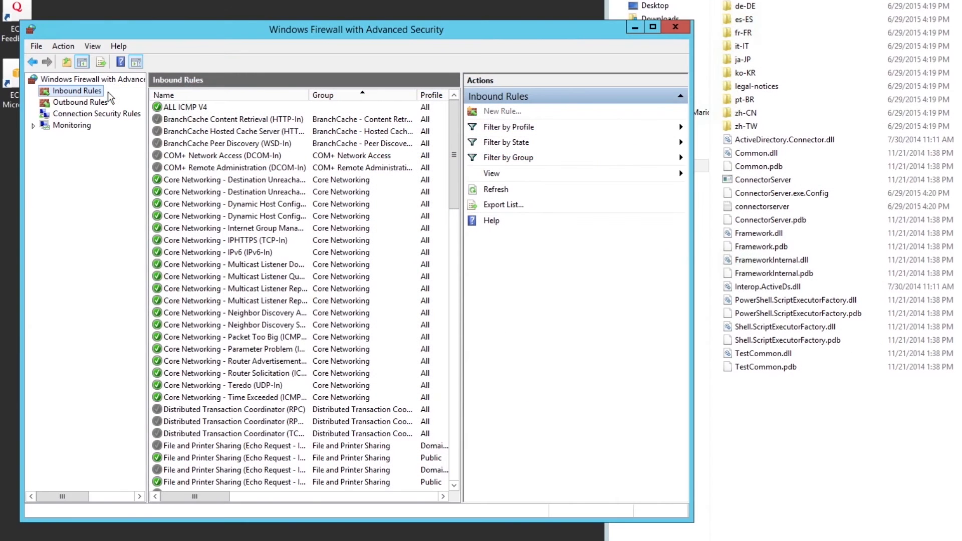
- Start a new inbound Program rule pointing at ConnectorServer.exe under Identity Connectors
{"action": "left_click", "coordinate": [501, 111]}
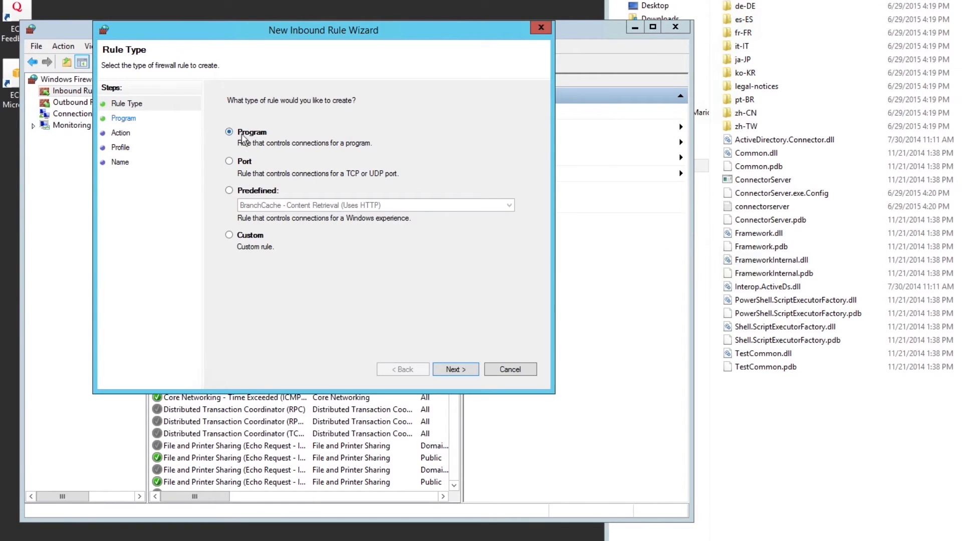
{"action": "left_click", "coordinate": [455, 369]}
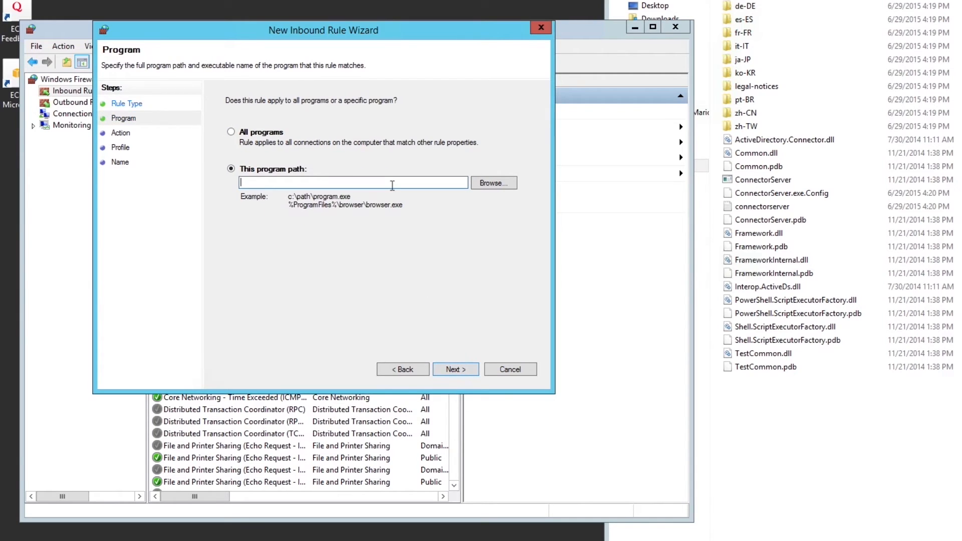
{"action": "left_click", "coordinate": [494, 183]}
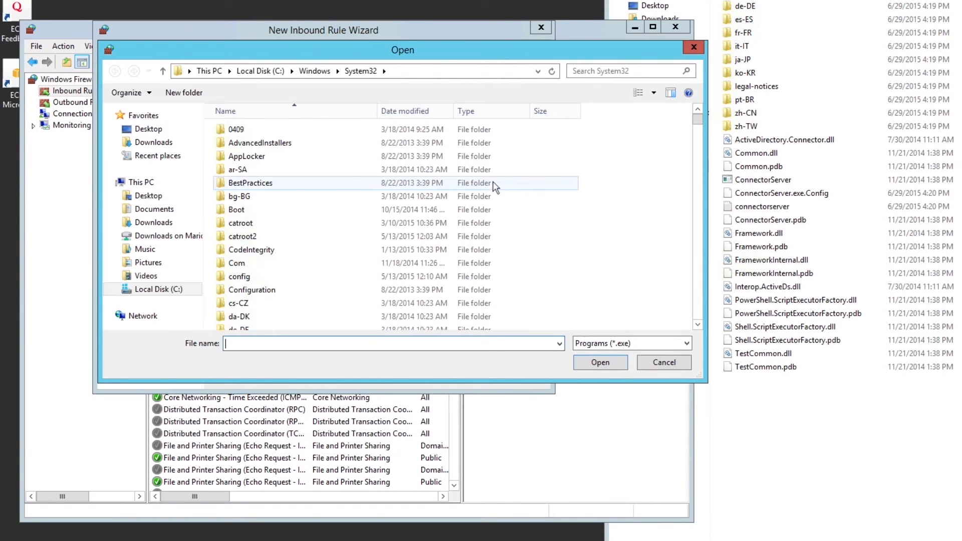
{"action": "mouse_move", "coordinate": [261, 71]}
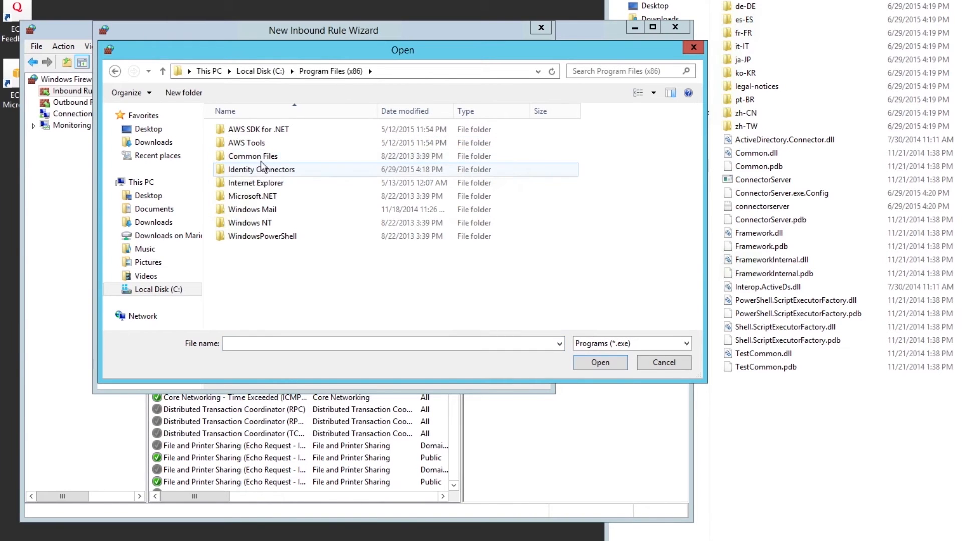
{"action": "double_click", "coordinate": [261, 170]}
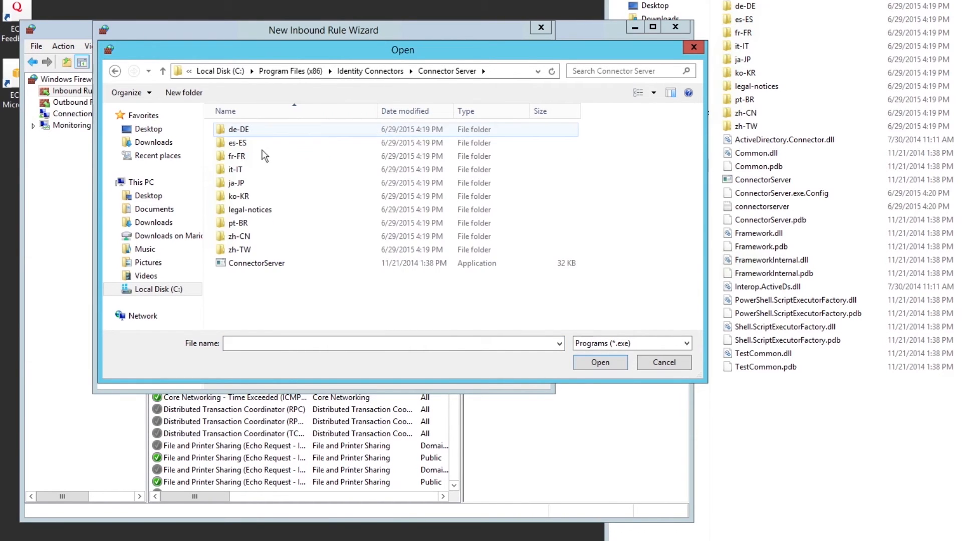
{"action": "left_click", "coordinate": [599, 363]}
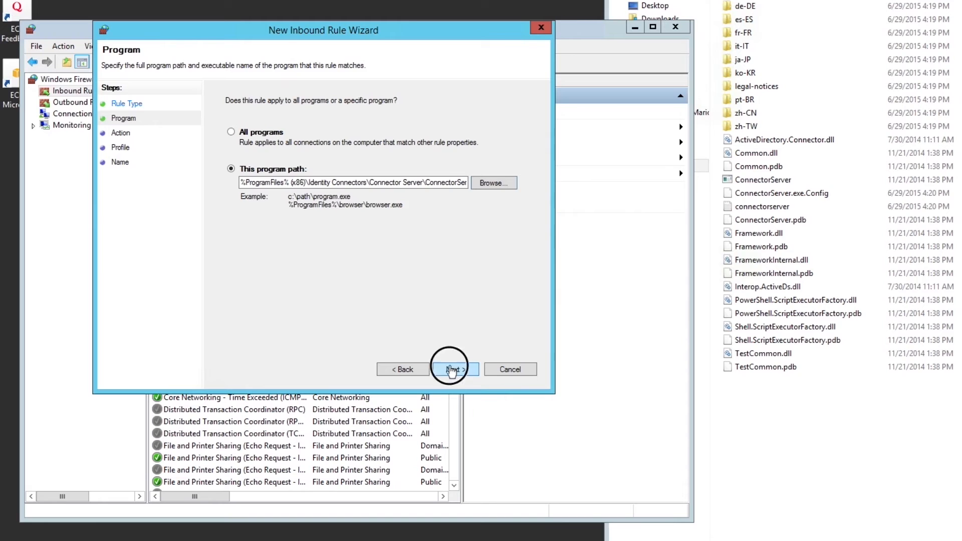
{"action": "left_click", "coordinate": [455, 369]}
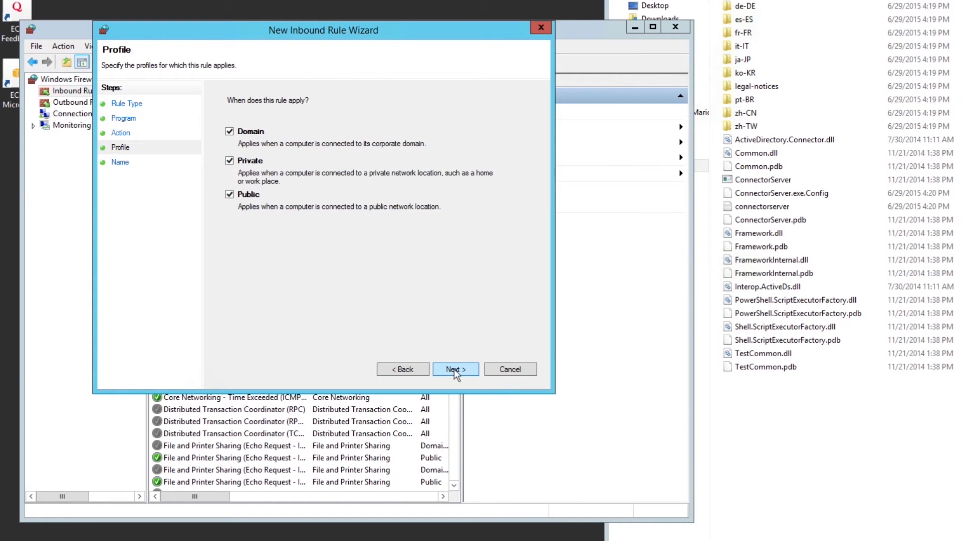
- Keep all network profiles, name the rule 'OpenICF Connector' and finish creating it
{"action": "left_click", "coordinate": [455, 369]}
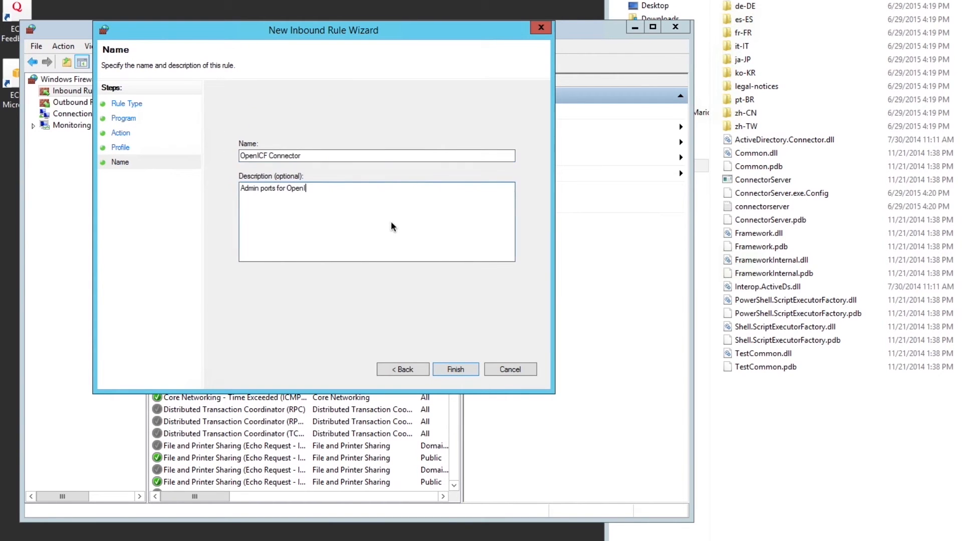
{"action": "type", "text": "ICF Connector"}
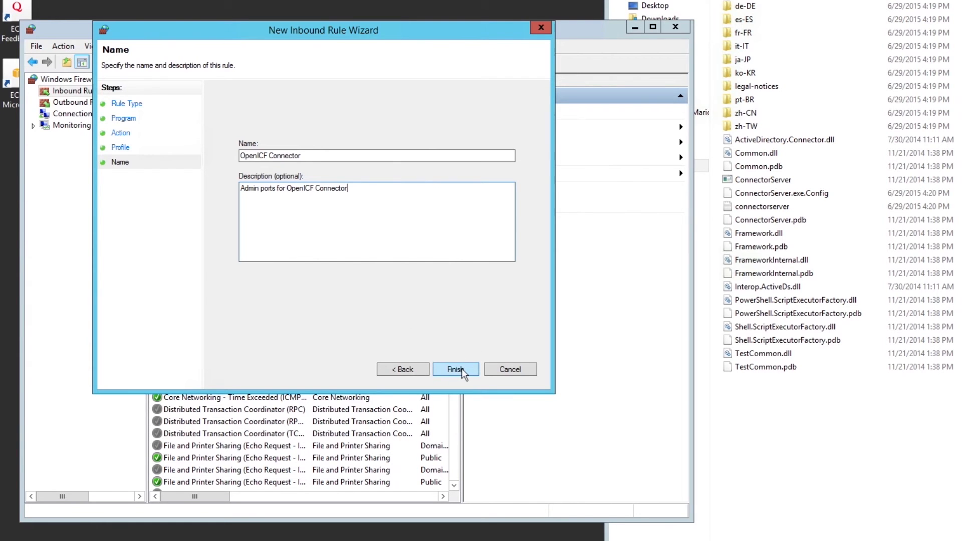
{"action": "left_click", "coordinate": [455, 369]}
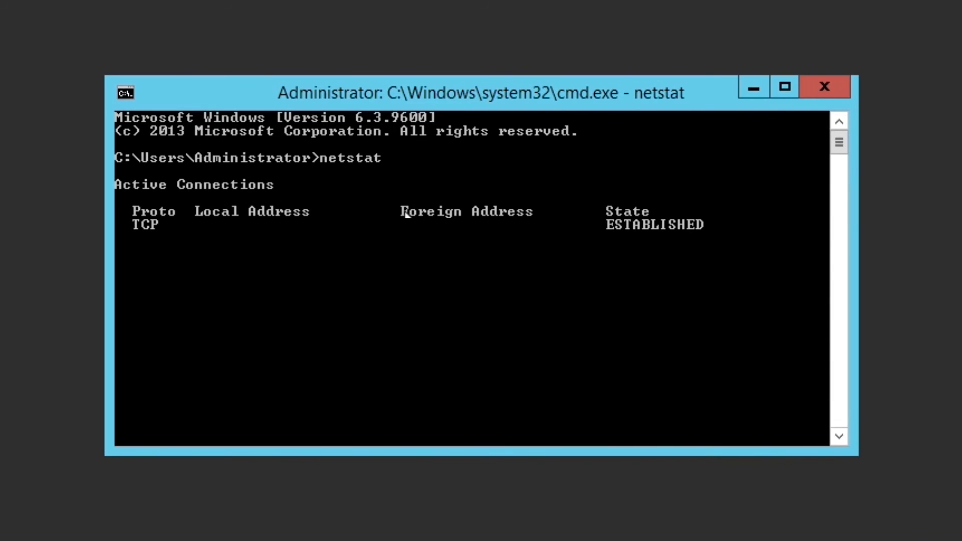
- Interrupt netstat and run netstat -an to confirm port 8759 is LISTENING
{"action": "key", "text": "ctrl+c"}
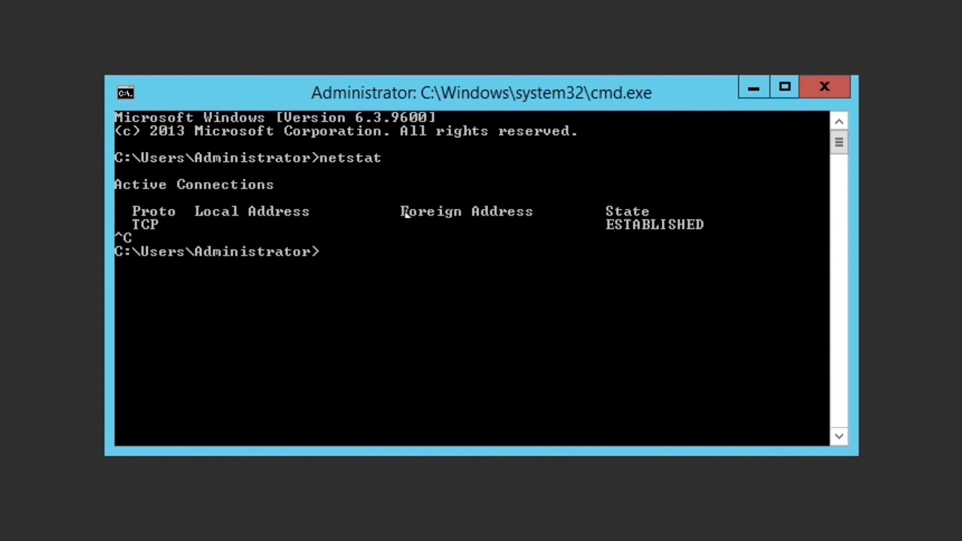
{"action": "type", "text": "stat -an"}
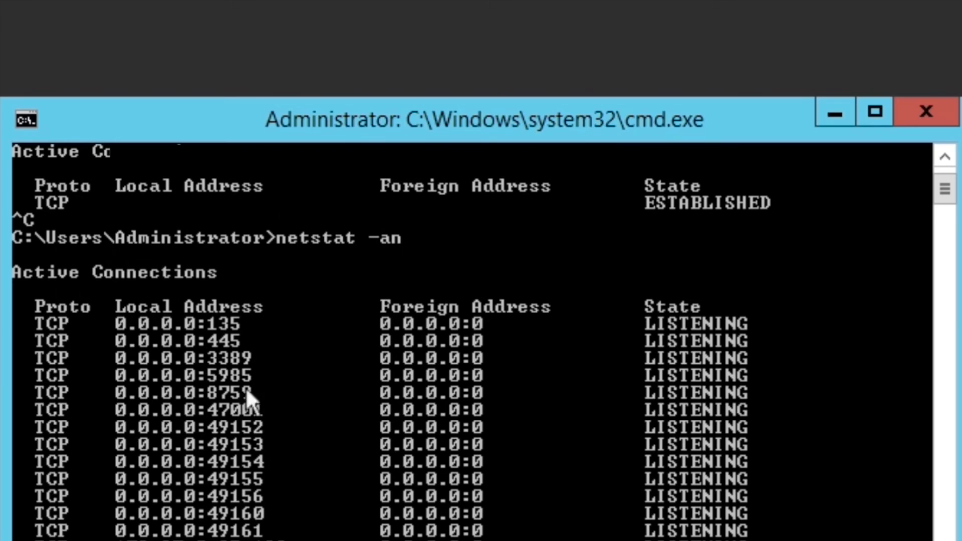
{"action": "mouse_move", "coordinate": [506, 414]}
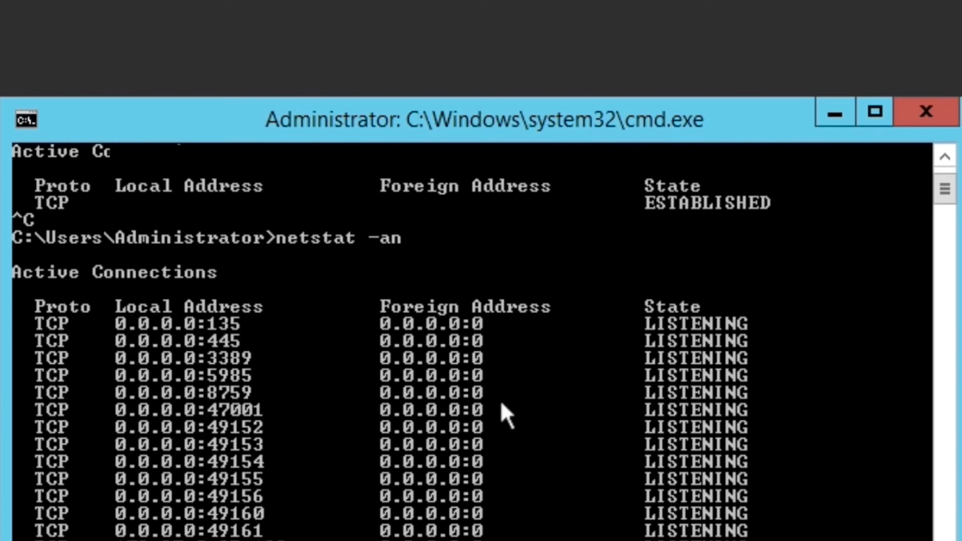
{"action": "mouse_move", "coordinate": [780, 417]}
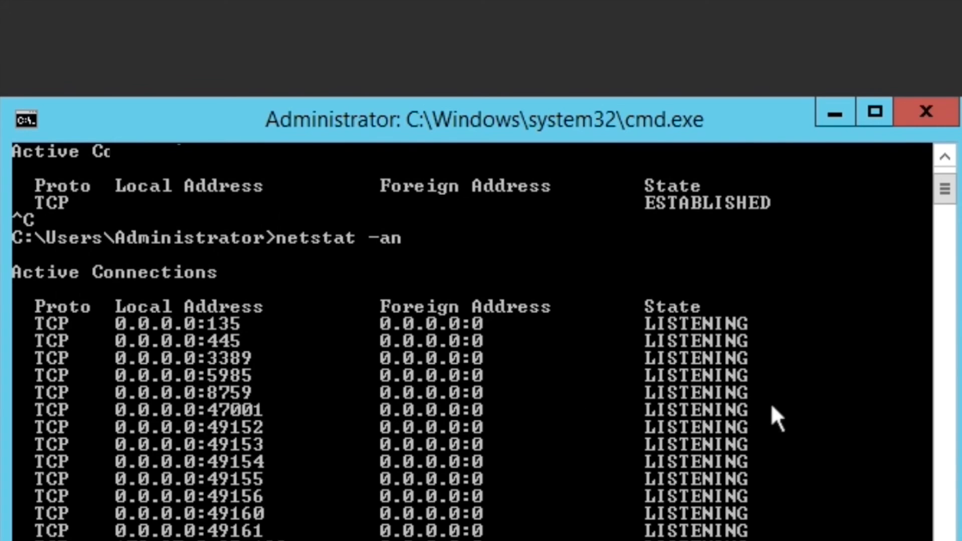